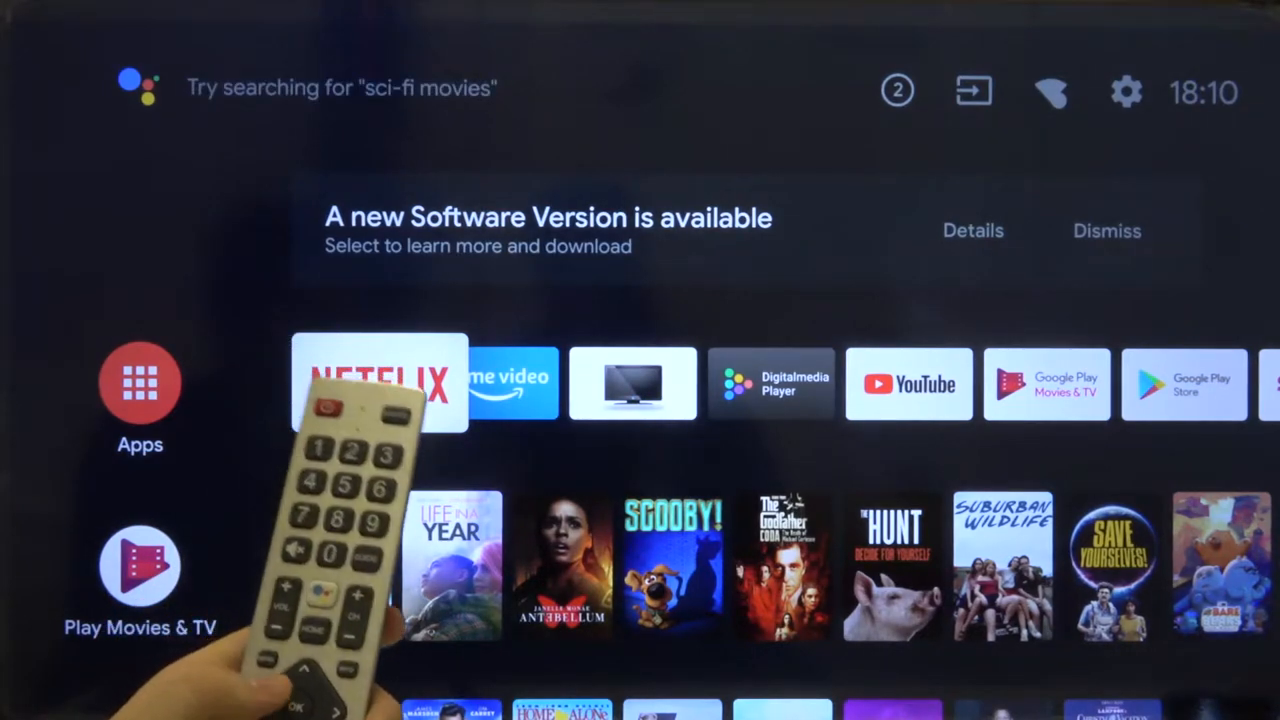
# Enter Settings from the home screen and reach Device Preferences.
pyautogui.click(1126, 92)
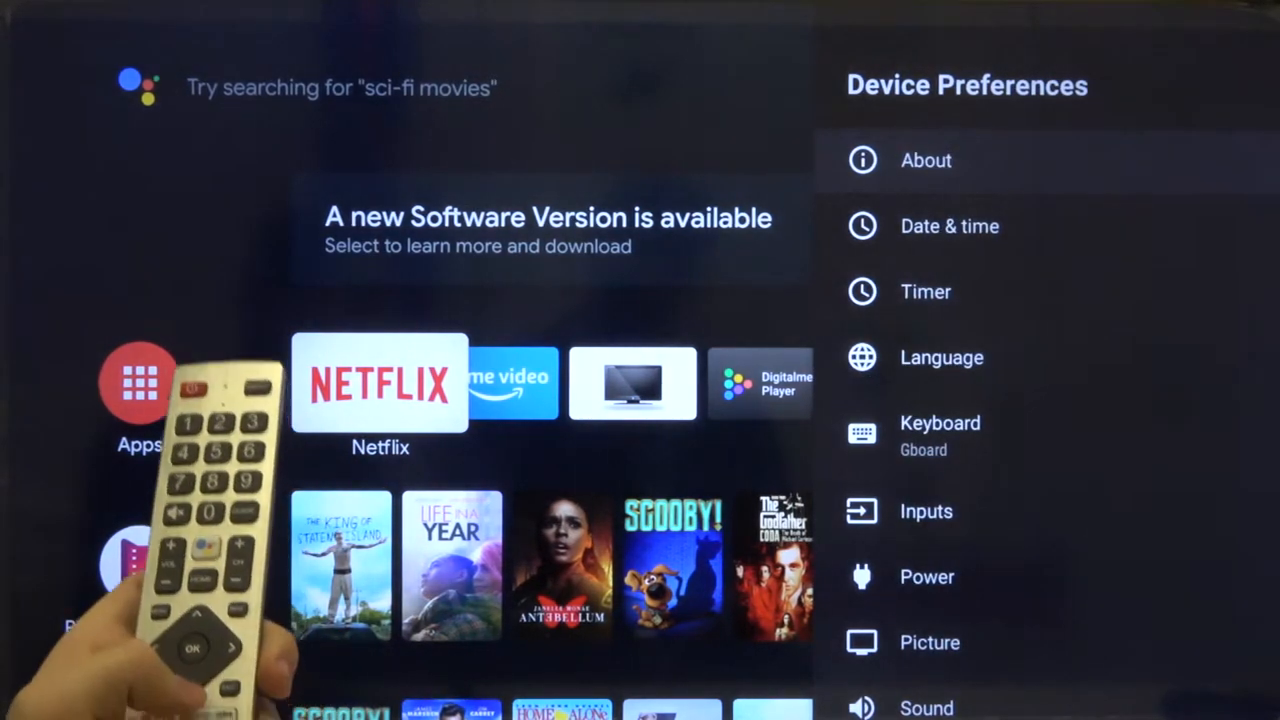
# Scroll Device Preferences down to reach and enter Accessibility.
pyautogui.scroll(-3)
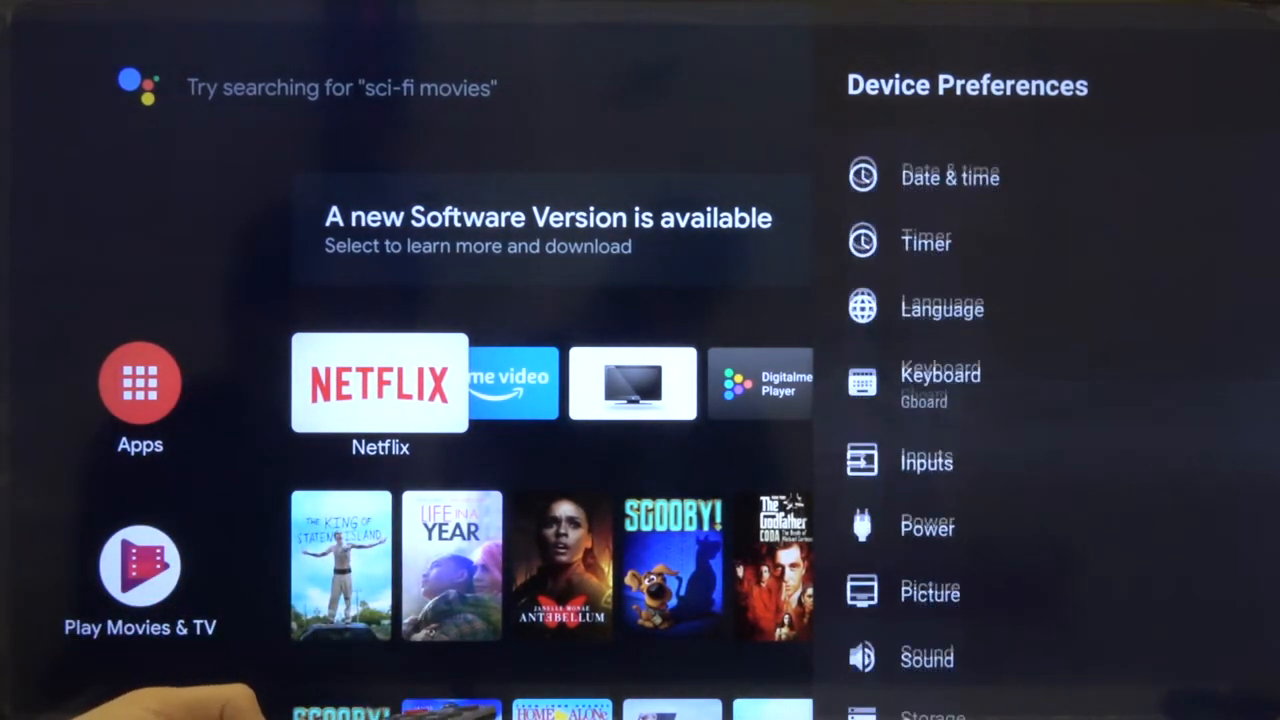
pyautogui.scroll(-3)
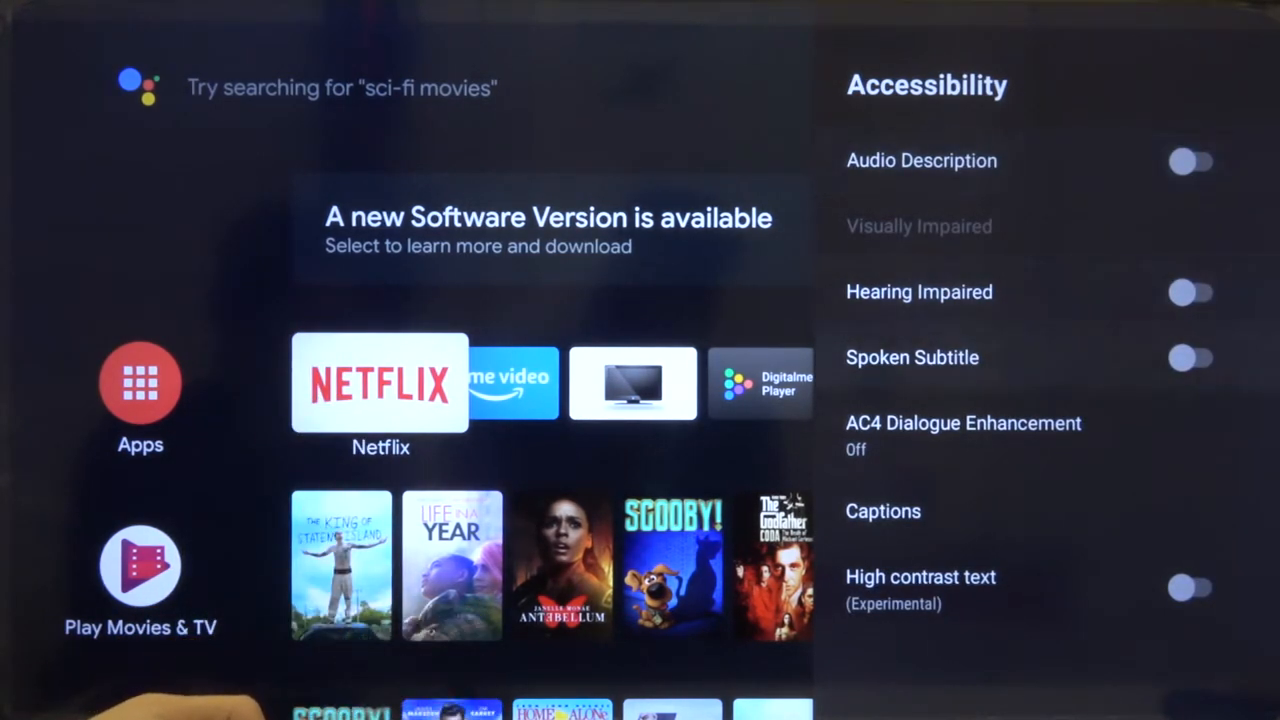
# Enter Captions and switch the Display toggle on, showing a sample caption.
pyautogui.press('down')
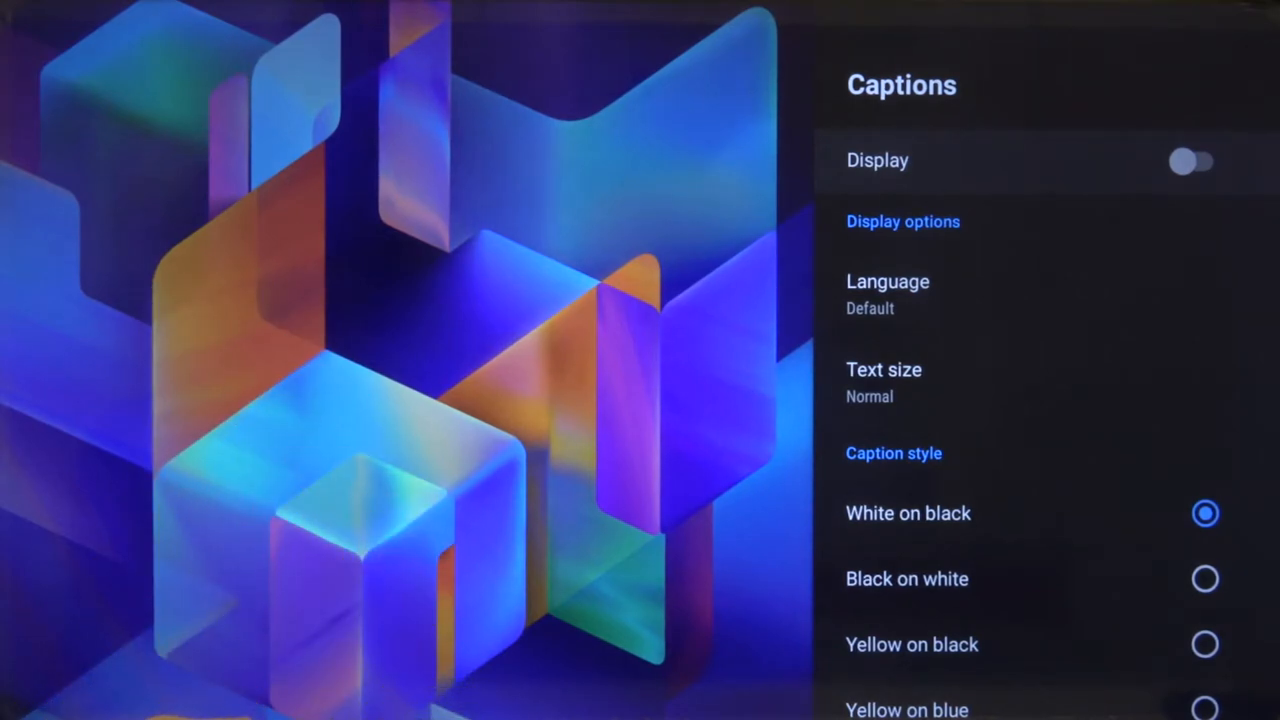
pyautogui.click(1192, 160)
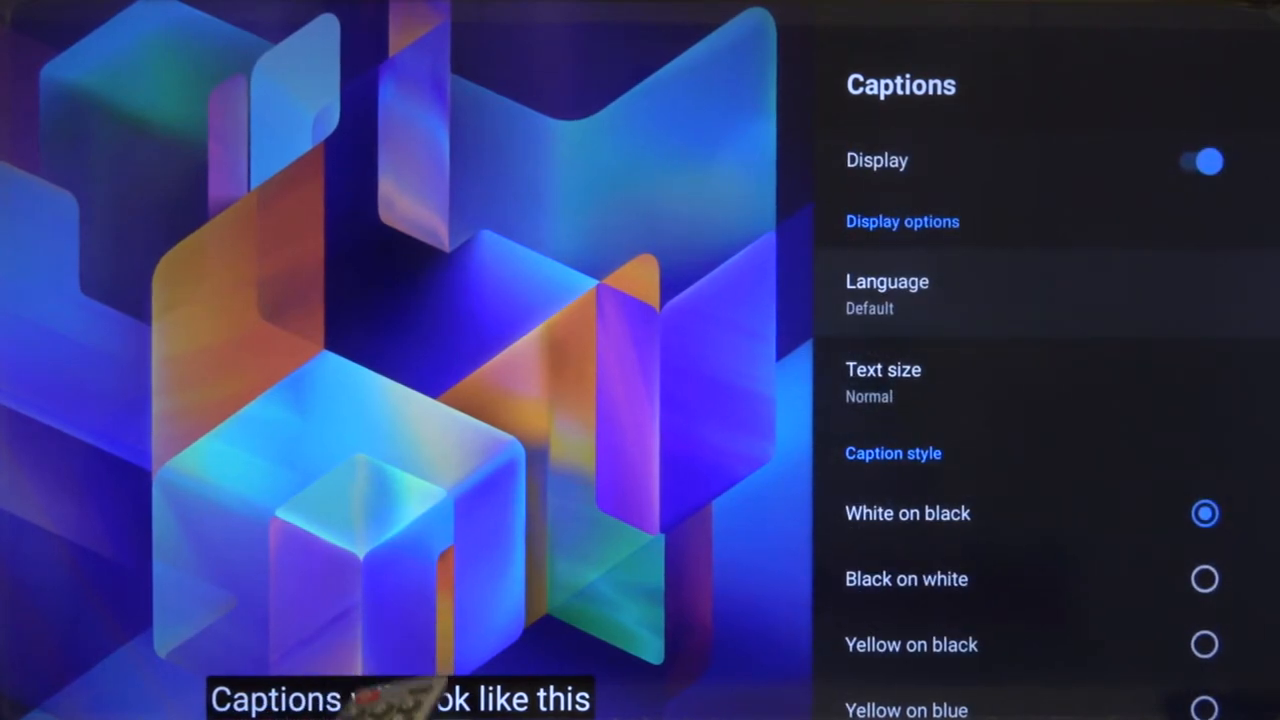
# Choose Français as the caption language and return to Captions.
pyautogui.click(886, 290)
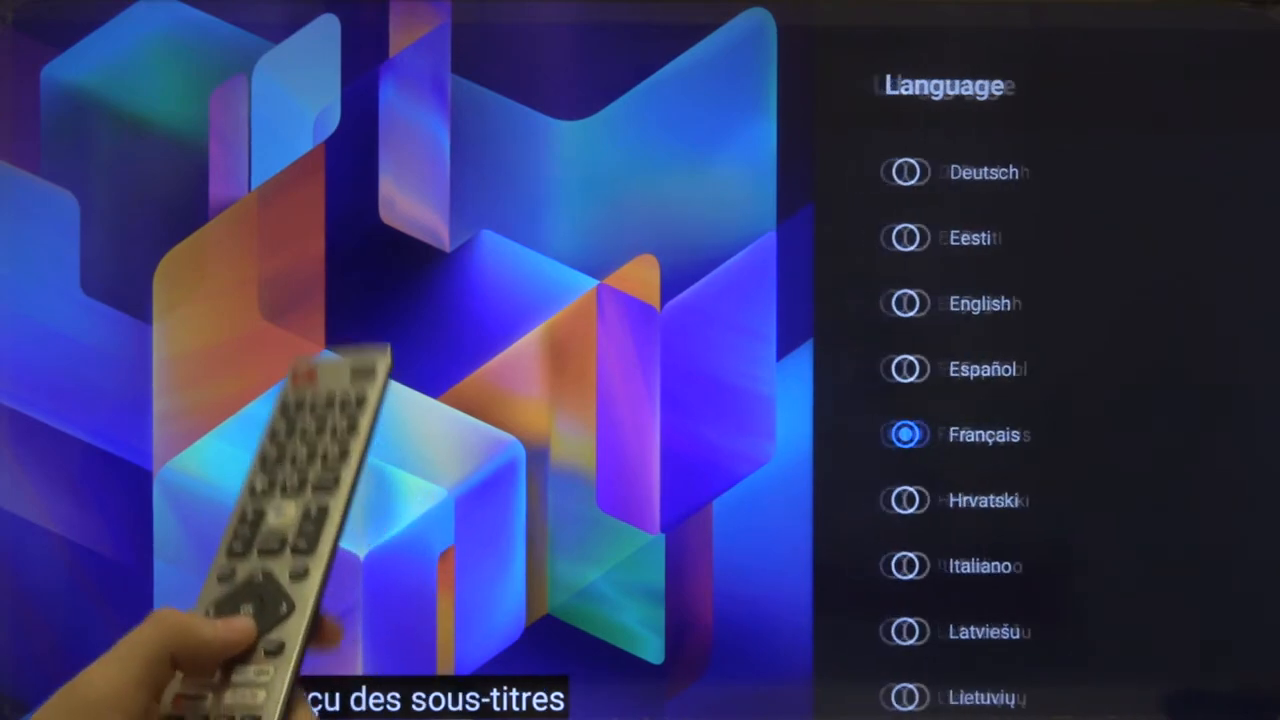
pyautogui.press('Back')
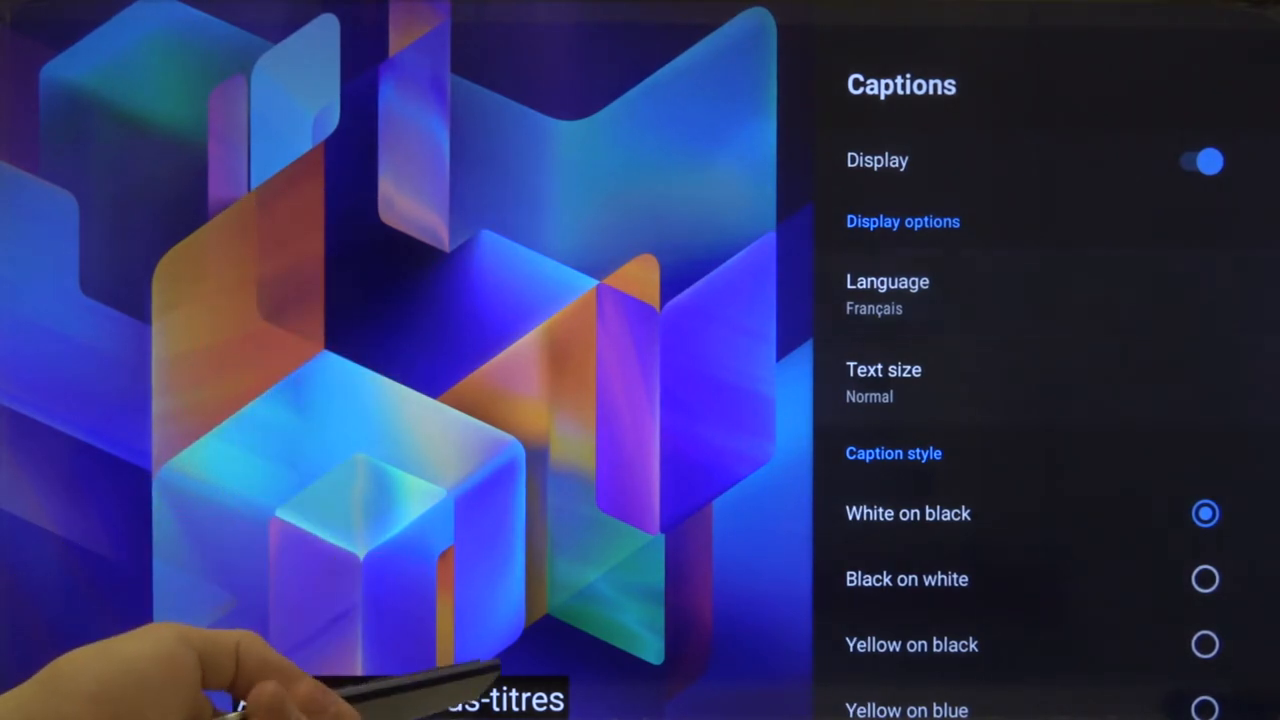
# Change the caption text size to Very large.
pyautogui.click(884, 384)
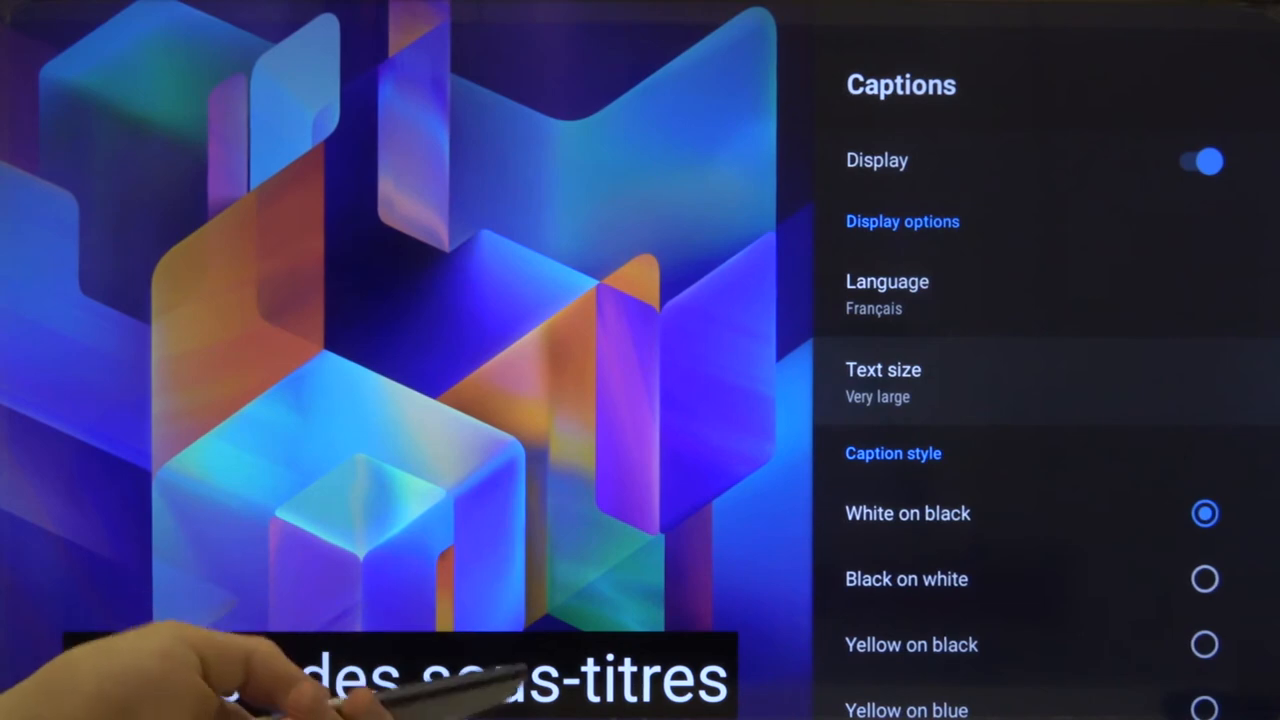
pyautogui.scroll(-3)
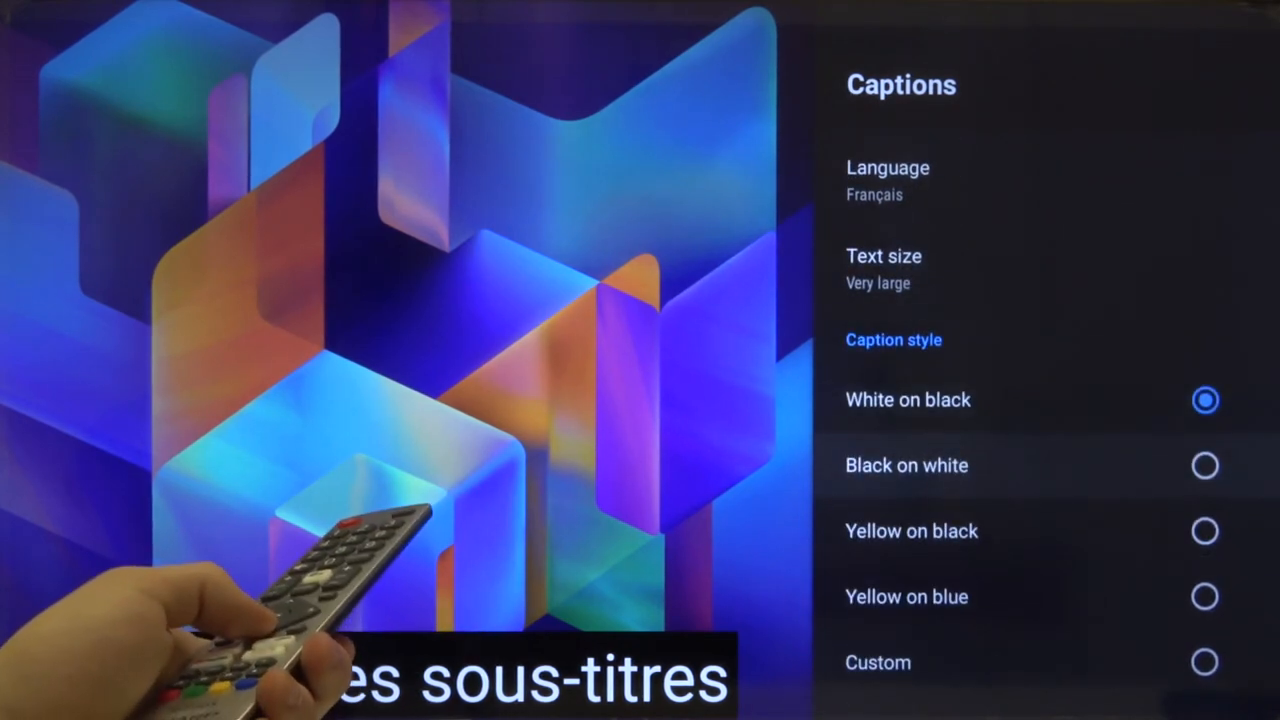